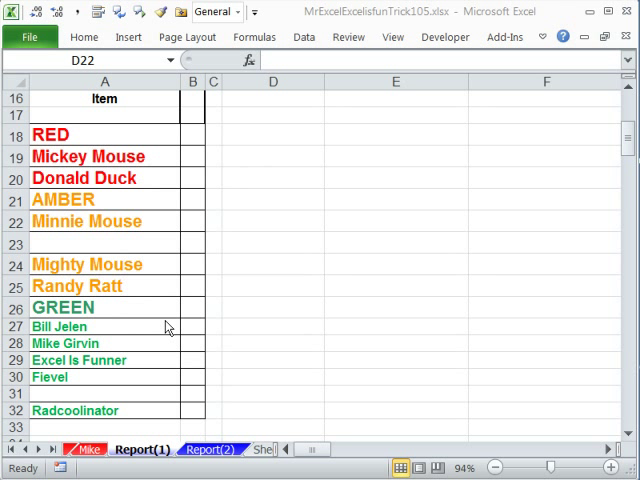
- Copy the Red/Amber/Green Type and Count table from the Mike sheet for Report(1)
click(273, 221)
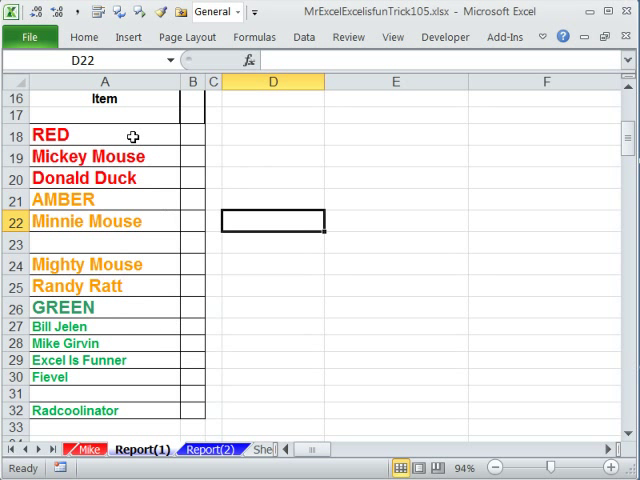
mouse_move(625, 170)
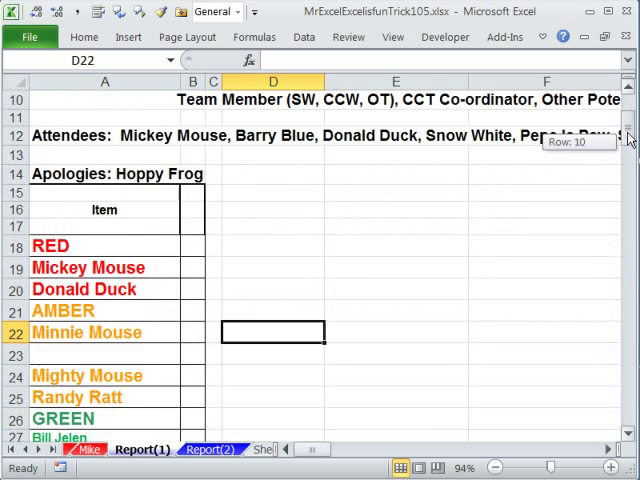
scroll(down, 3)
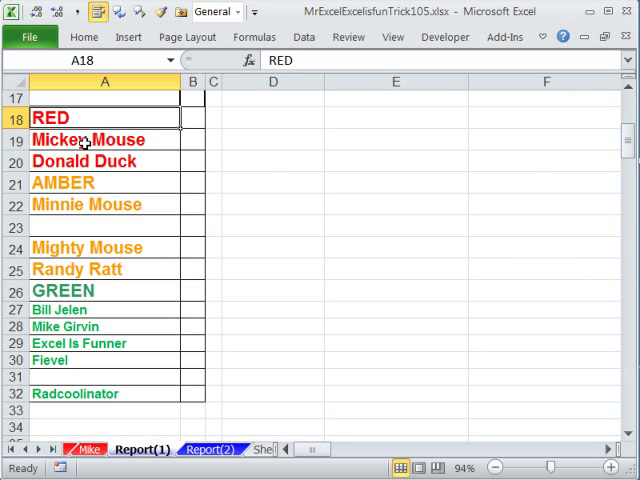
drag(104, 204, 104, 269)
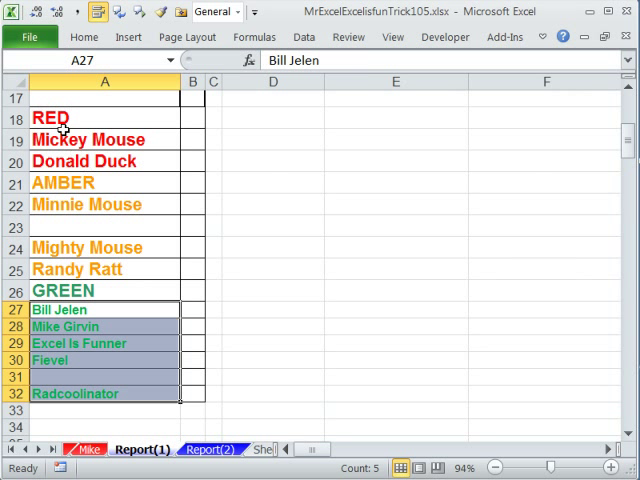
mouse_move(159, 371)
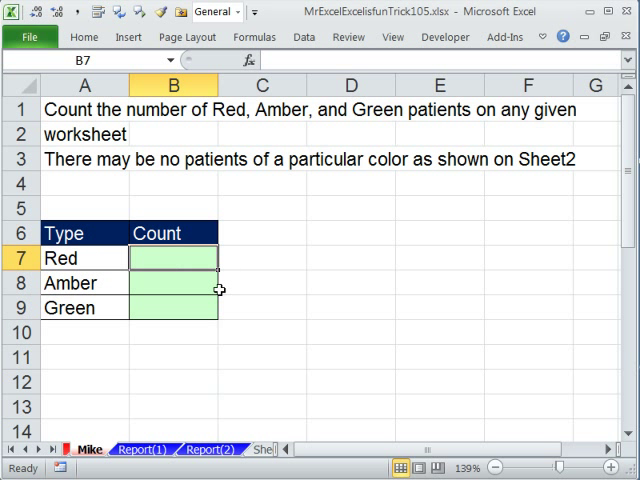
mouse_move(162, 427)
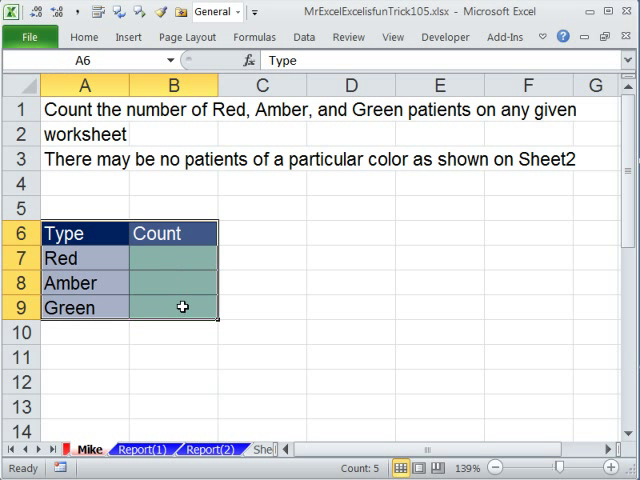
key(ctrl+c)
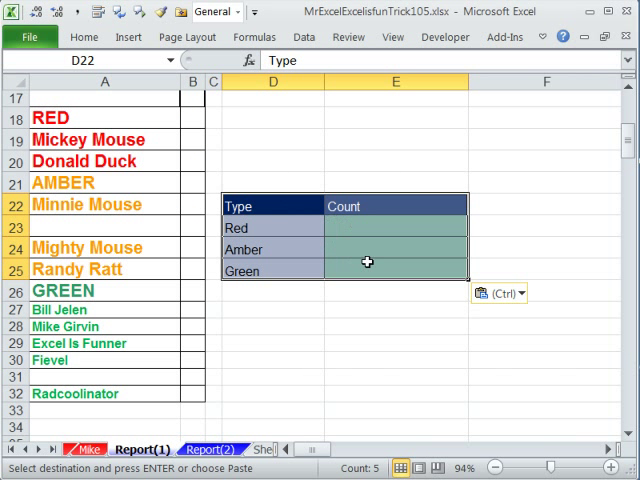
mouse_move(337, 227)
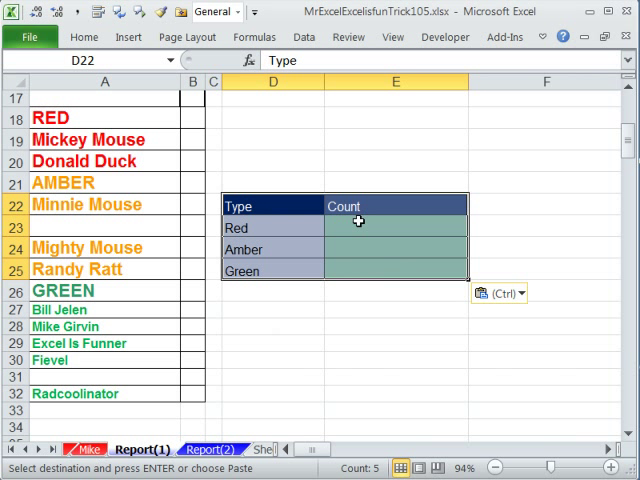
click(395, 227)
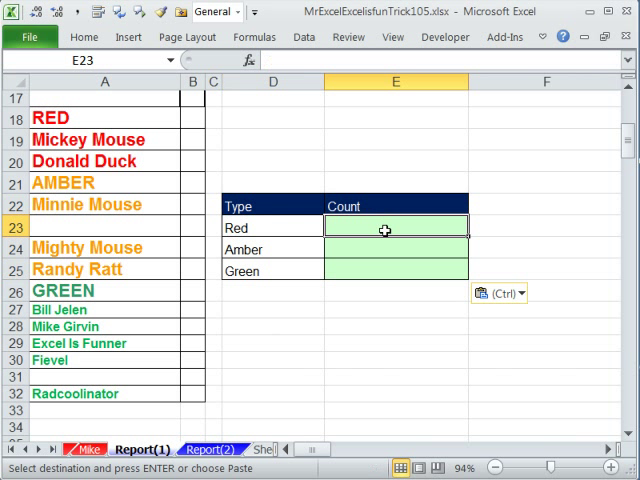
drag(85, 140, 85, 161)
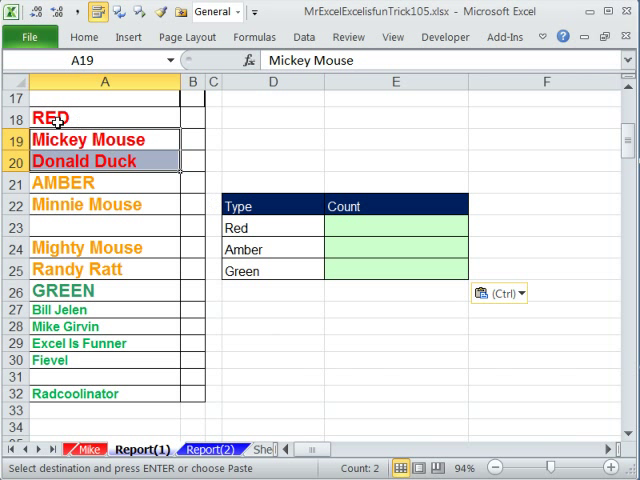
click(395, 248)
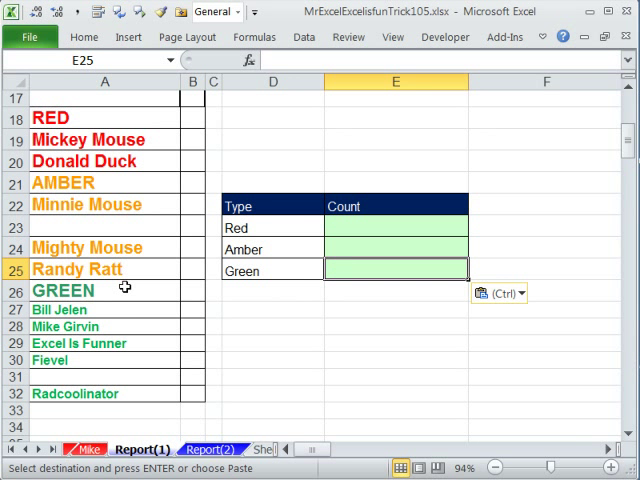
mouse_move(88, 313)
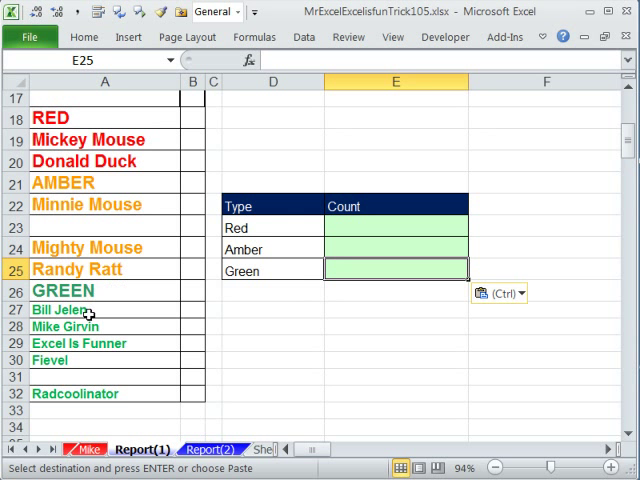
mouse_move(162, 360)
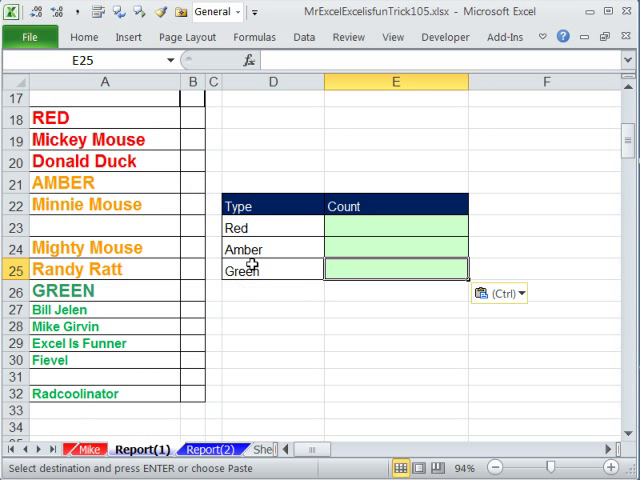
mouse_move(115, 140)
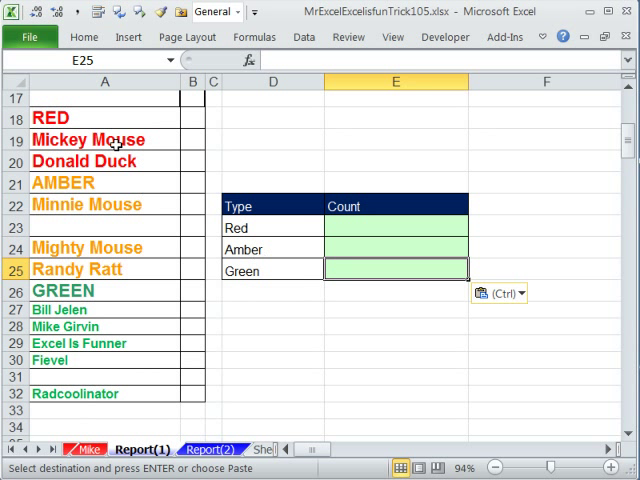
click(272, 291)
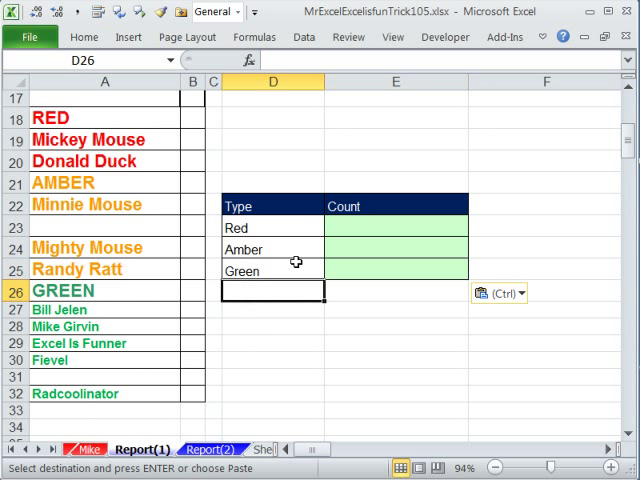
click(395, 227)
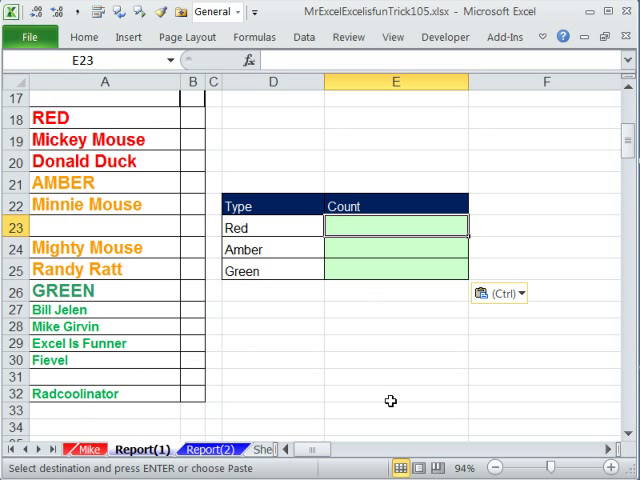
mouse_move(171, 118)
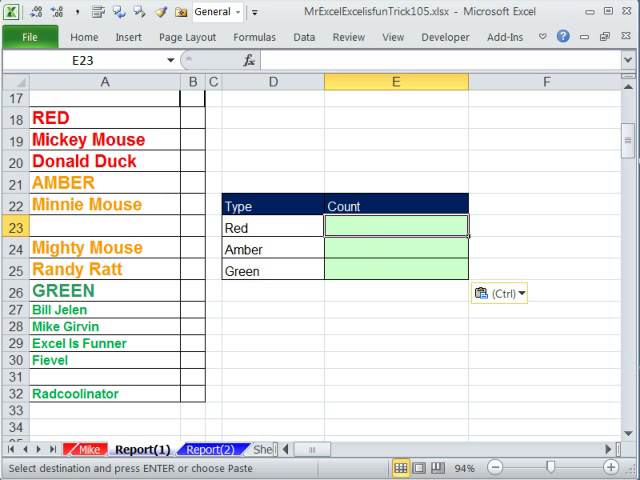
- Type the draft formula =INDEX(A:A,MATCH(D23,A:A,0)) into the Red count cell E23
text(=INDEX()
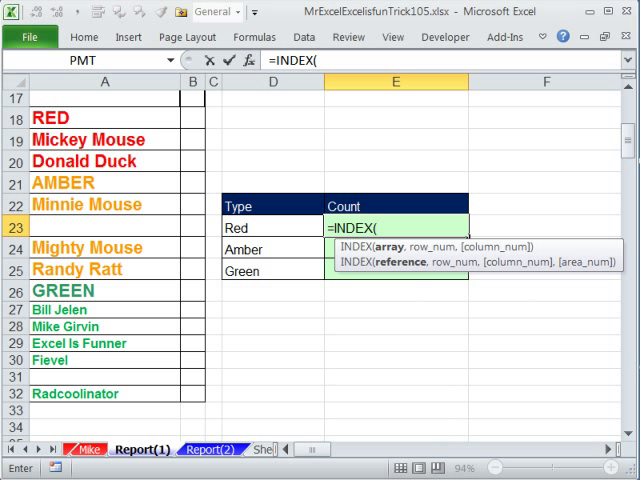
mouse_move(256, 375)
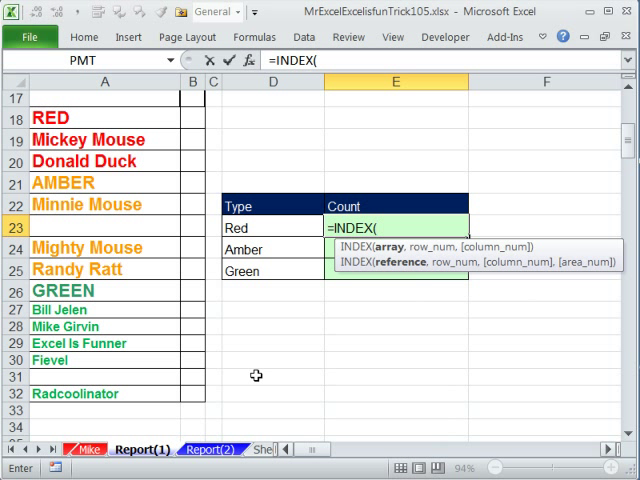
mouse_move(388, 247)
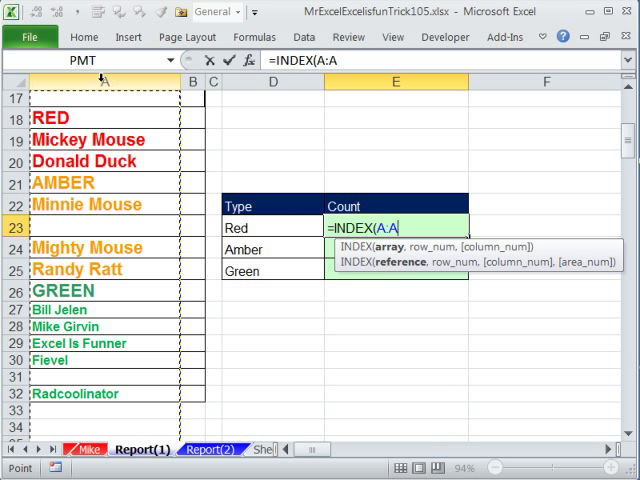
mouse_move(473, 343)
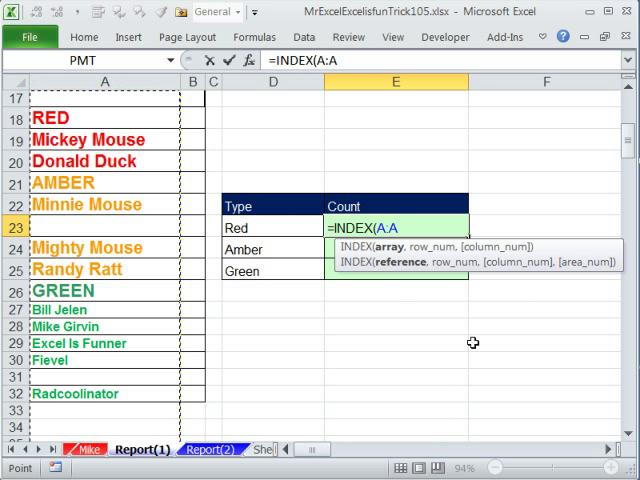
text(,m)
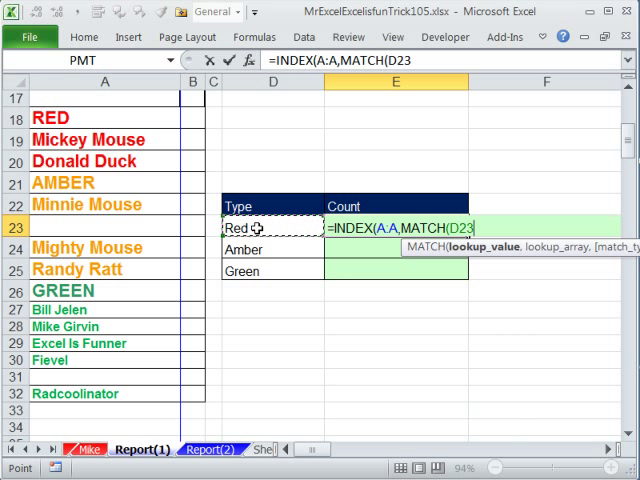
text(,)
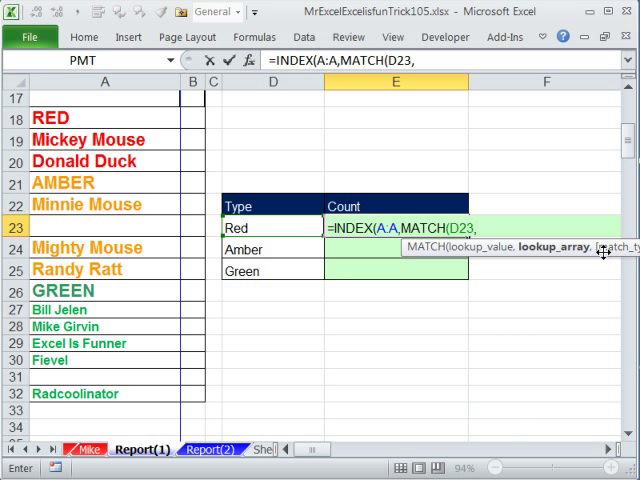
click(104, 82)
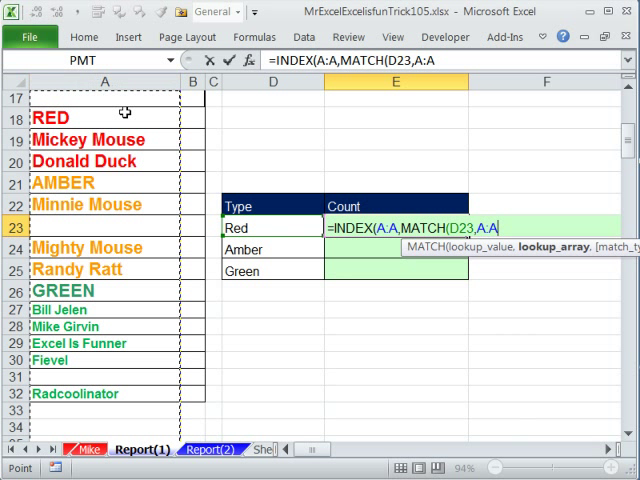
text(,0)
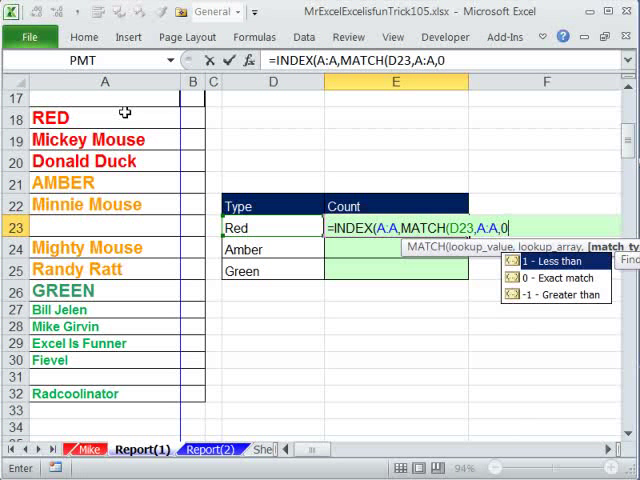
text())
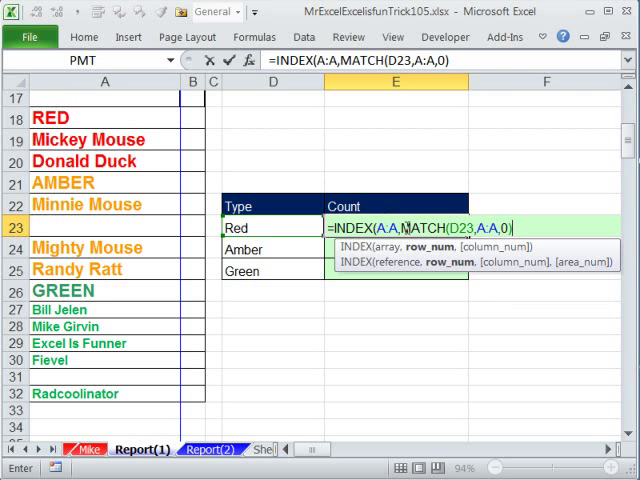
text(18)
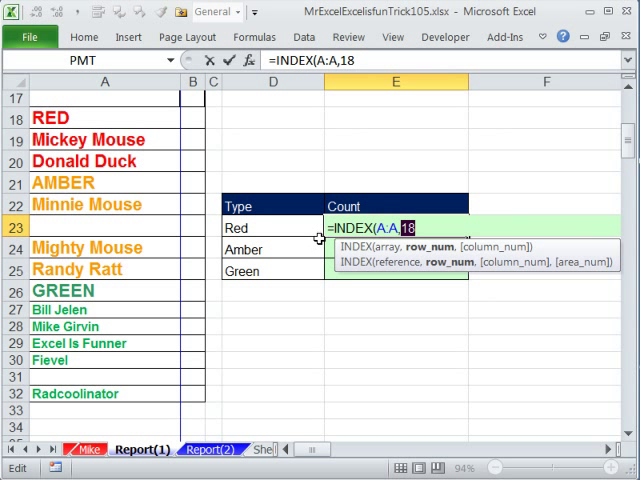
text(MATCH(D23,A:A,0)))
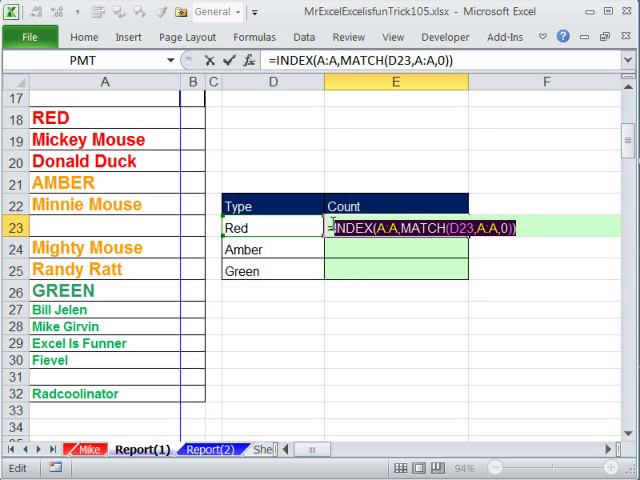
mouse_move(428, 344)
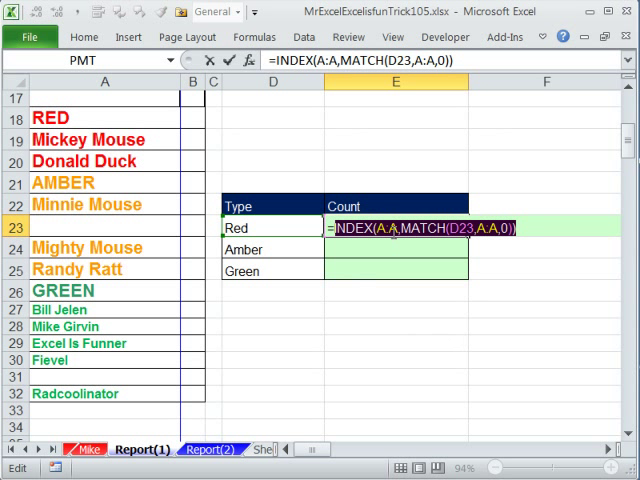
- Check that the INDEX/MATCH lookup returns "RED", then restore the full unentered formula
text(="RED")
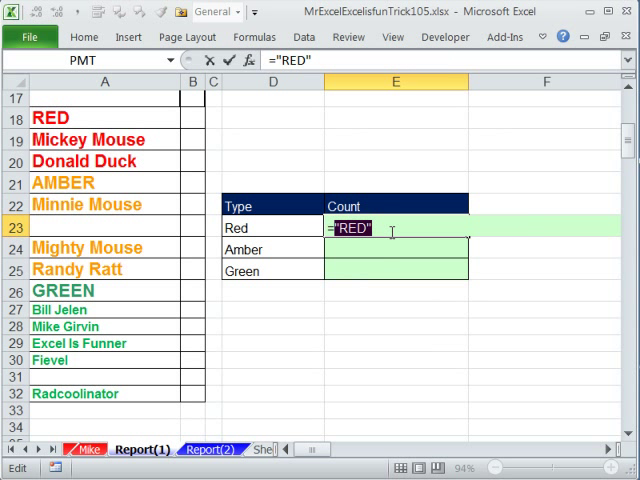
mouse_move(74, 116)
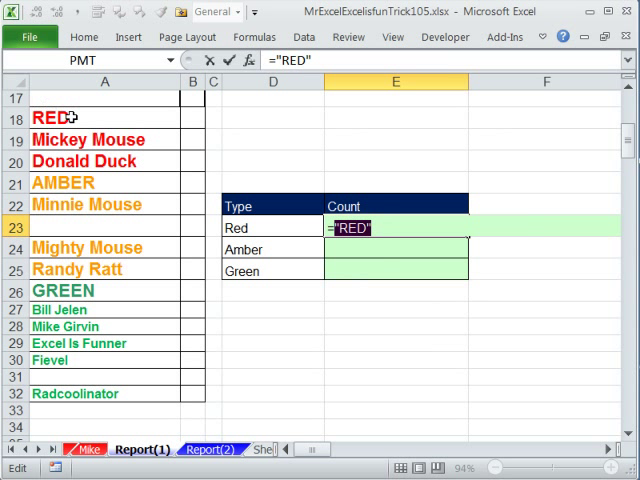
text(=INDEX(A:A,MATCH(D23,A:A,0)))
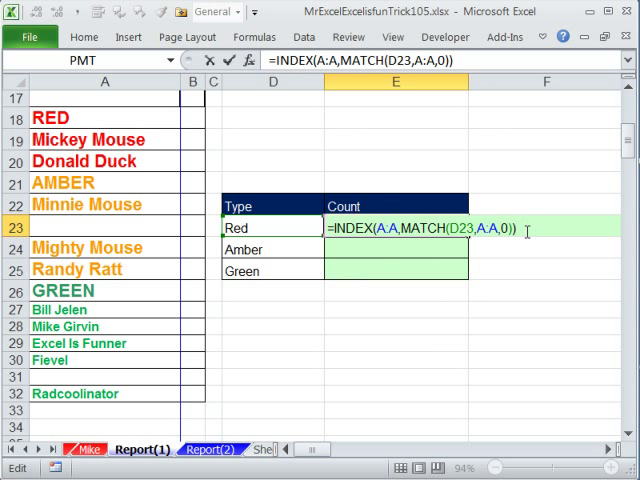
mouse_move(494, 422)
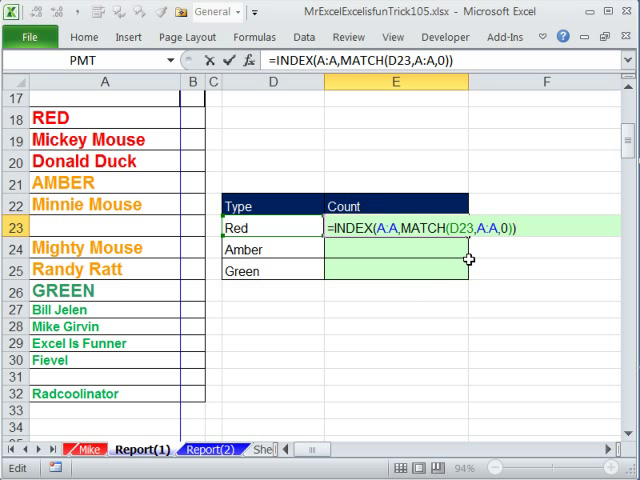
mouse_move(491, 339)
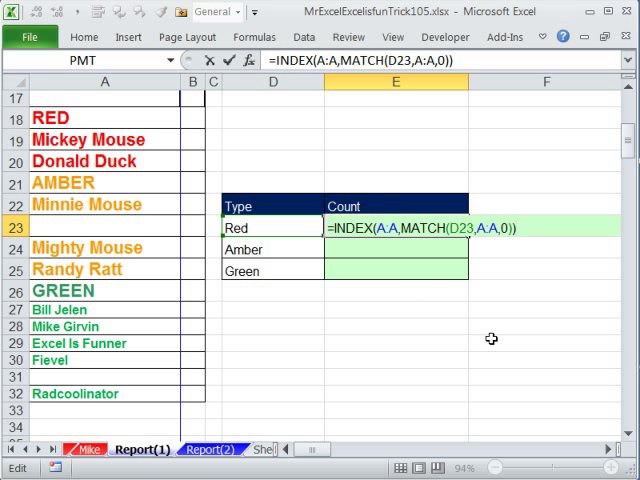
- Extend the lookup into a RED-to-AMBER range, preview it with F9, and start wrapping it in COUNTA
text(:INDEX(A:A,MATCH(D23,A:A,0)))
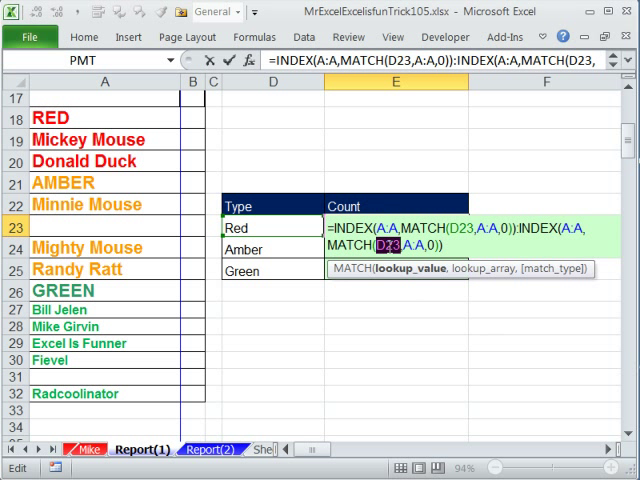
click(270, 248)
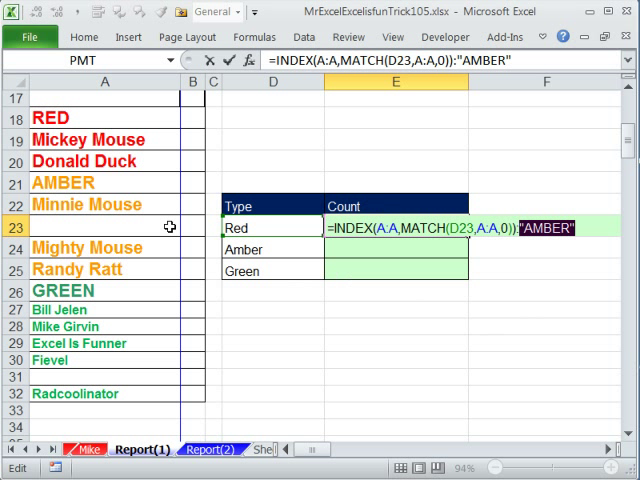
text(INDEX(A:A,MATCH(D24,A:A,0)))
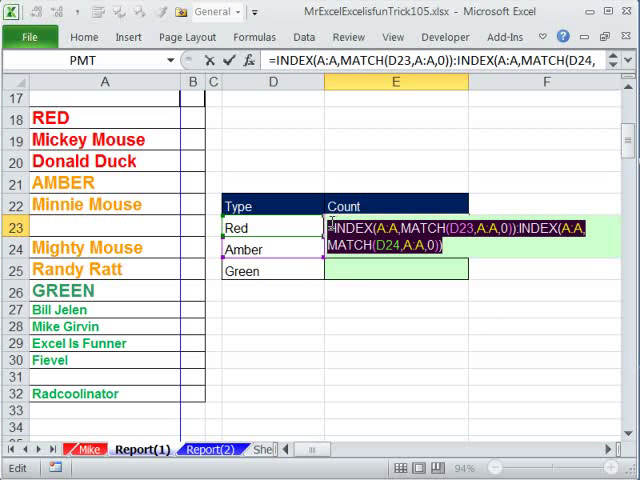
key(F9)
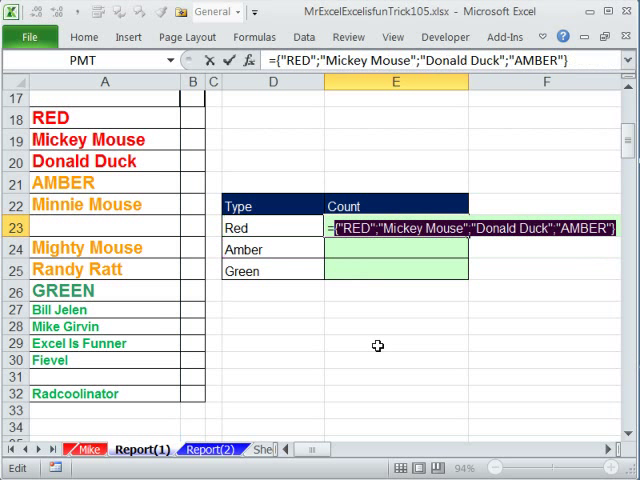
mouse_move(335, 242)
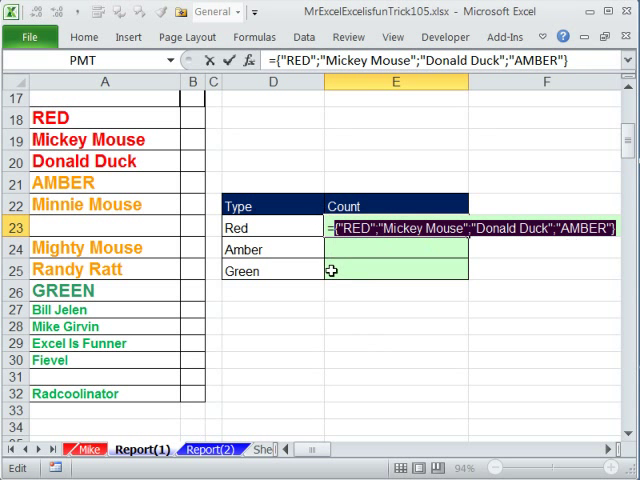
mouse_move(145, 232)
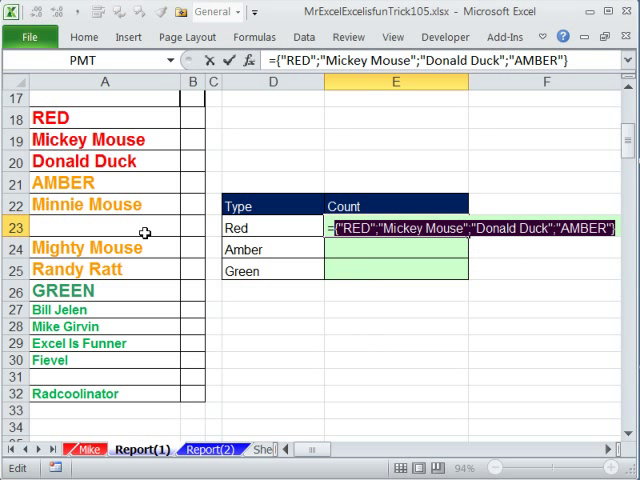
mouse_move(189, 326)
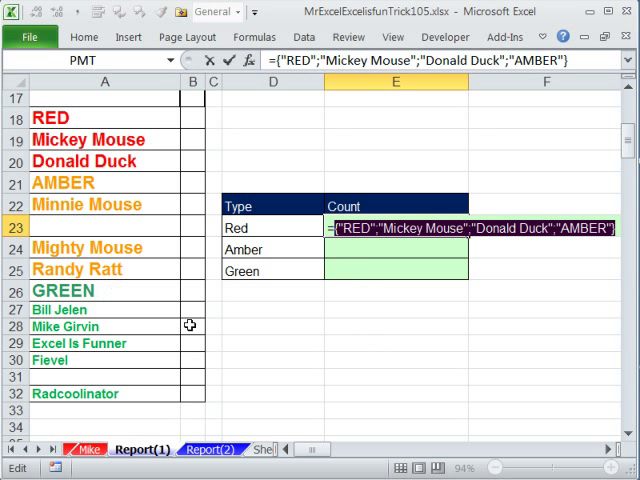
text(=INDEX(A:A,MATCH(D23,A:A,0)):INDEX(A:A,MATCH(D24,A:A,0)))
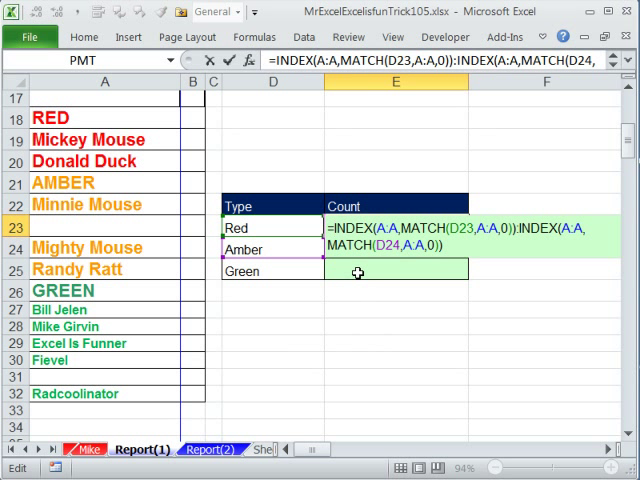
text(count)
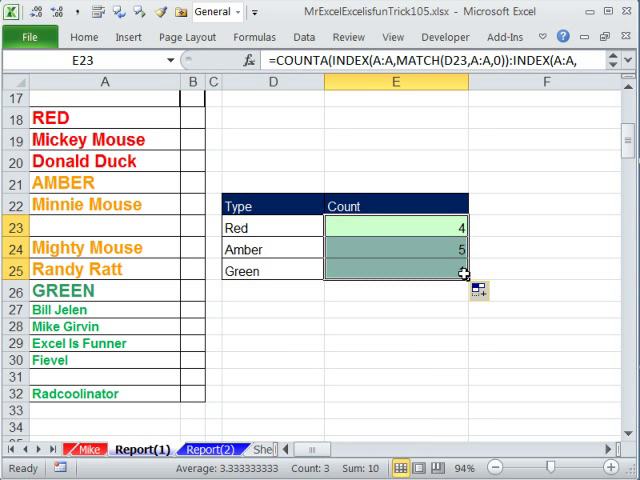
- Subtract 2 in the count formula across E23:E25, giving Red 2, Amber 3, Green -1
click(394, 270)
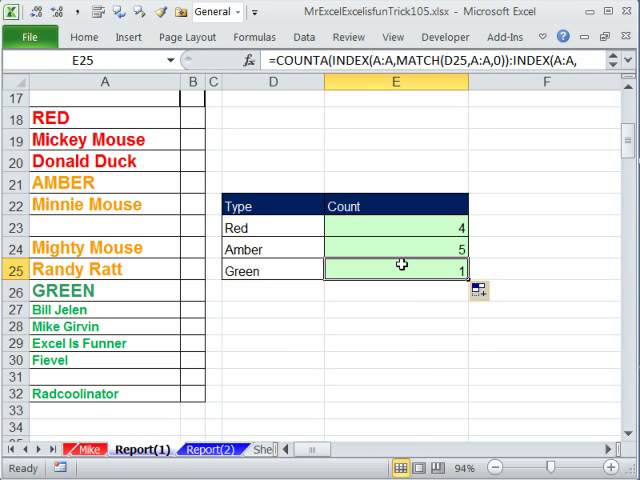
click(393, 227)
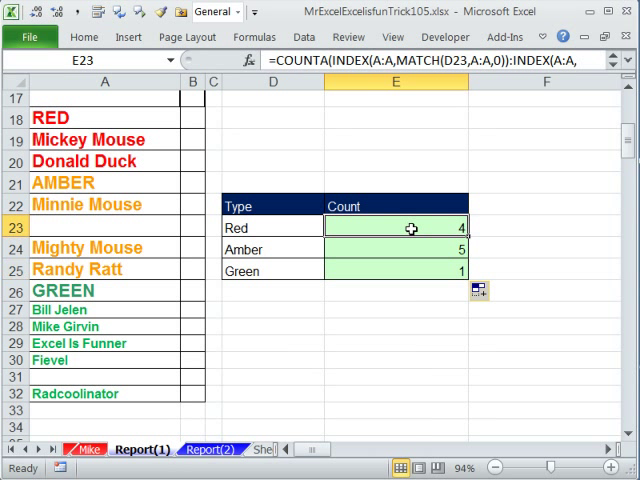
double_click(394, 228)
text(-)
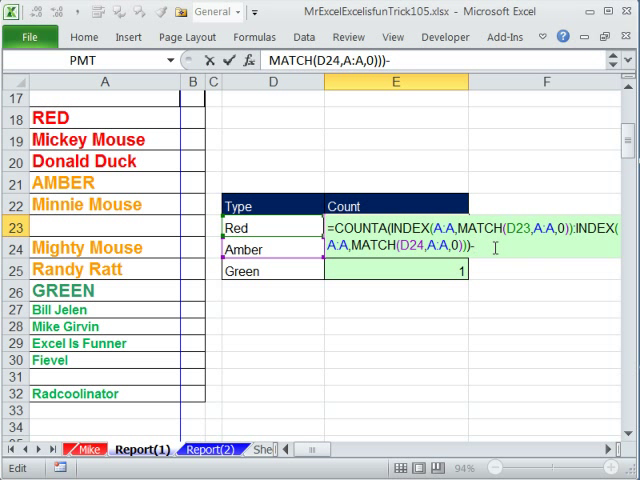
text(2)
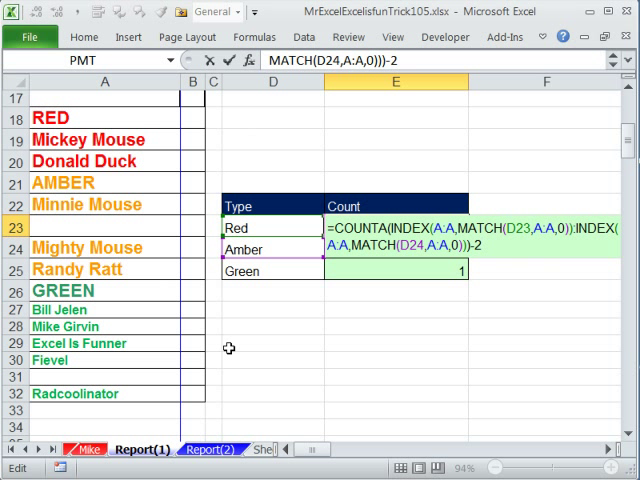
key(Return)
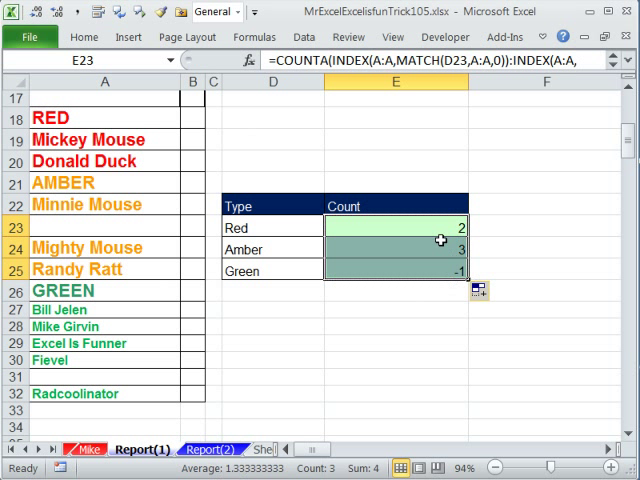
click(90, 139)
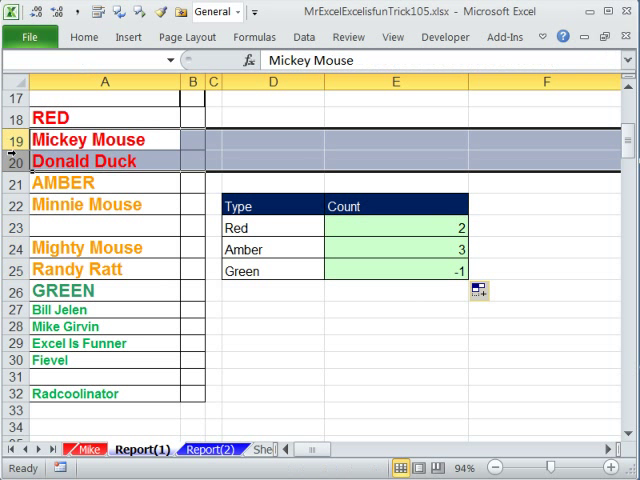
right_click(85, 139)
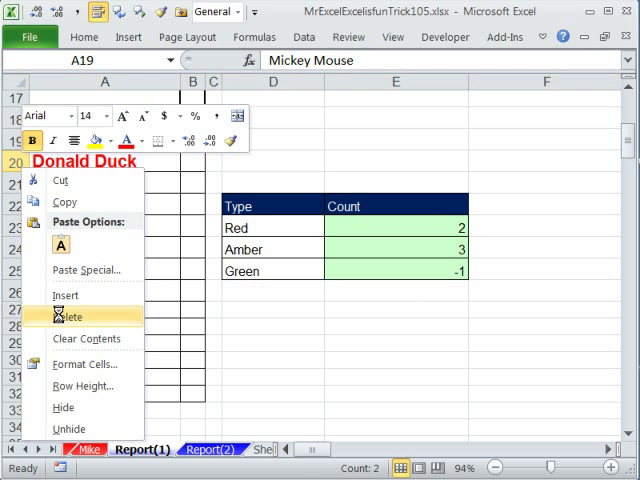
click(69, 316)
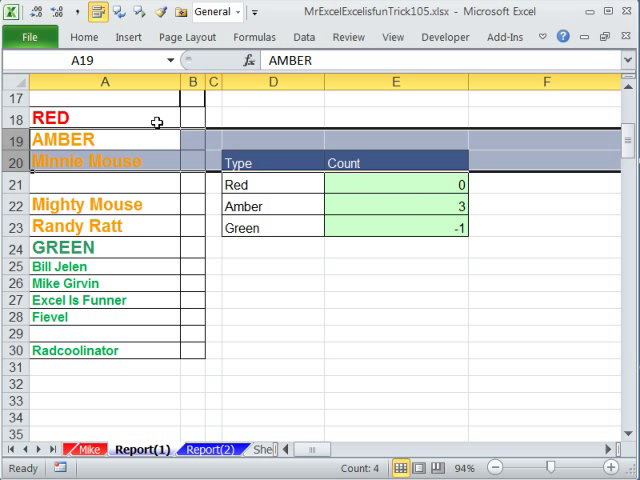
mouse_move(284, 333)
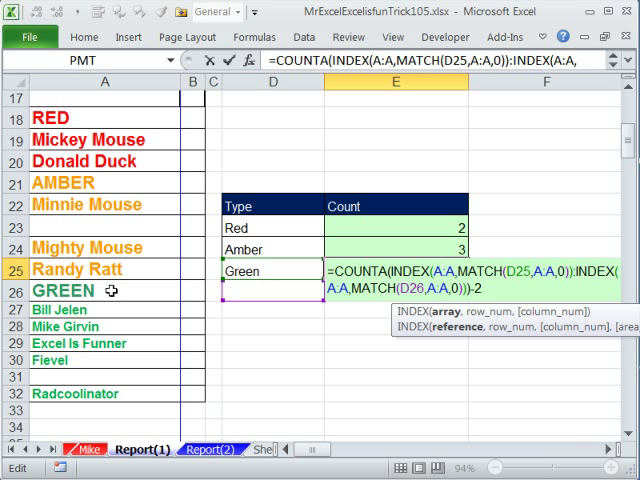
key(Return)
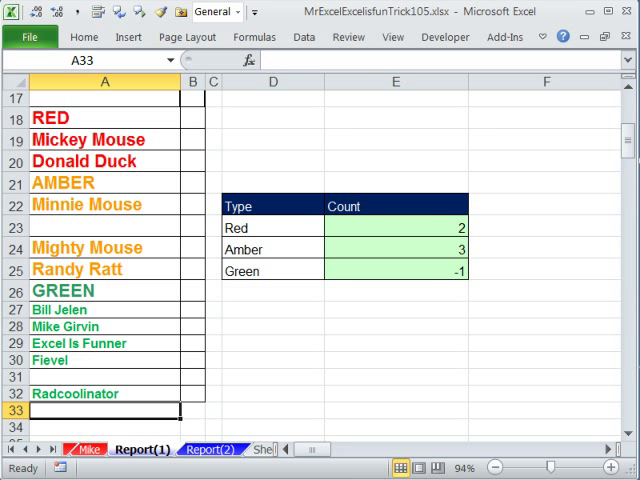
text(Last)
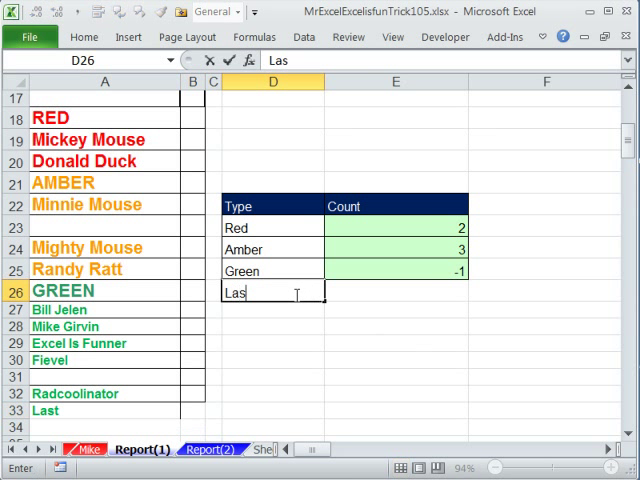
key(Return)
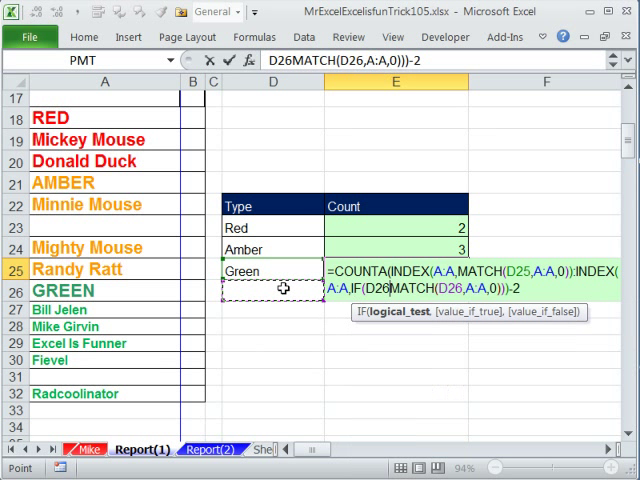
- End Green's range at row 5000 using IF(D26="",5000,MATCH(D26,A:A,0)) across E23:E25
text(=)
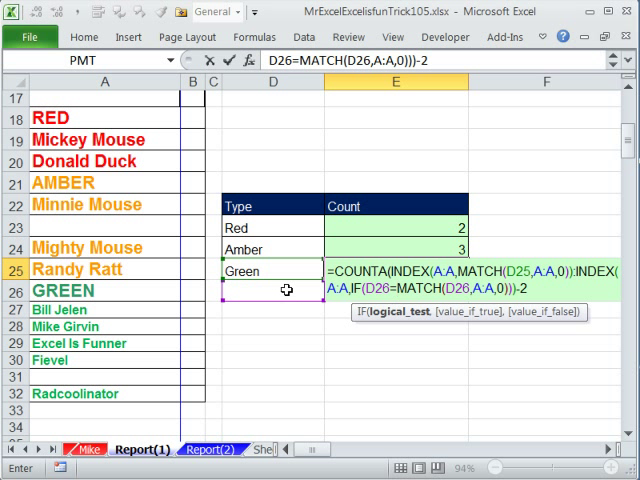
text("",)
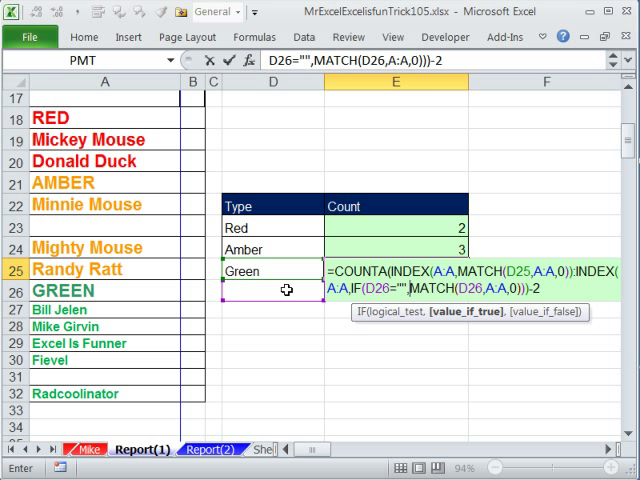
text(5000,)
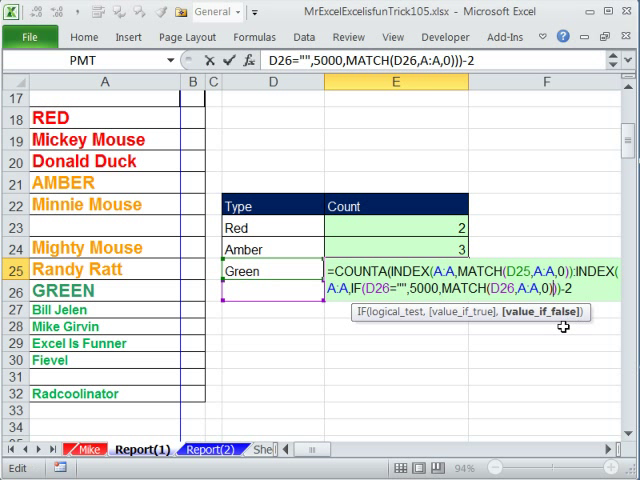
key(Return)
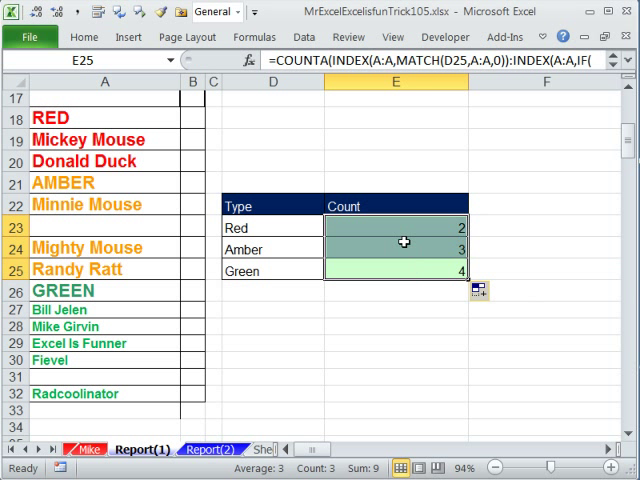
- Replace the fixed minus 2 with IF(D26="",1,2), raising the Green count to 5
double_click(394, 227)
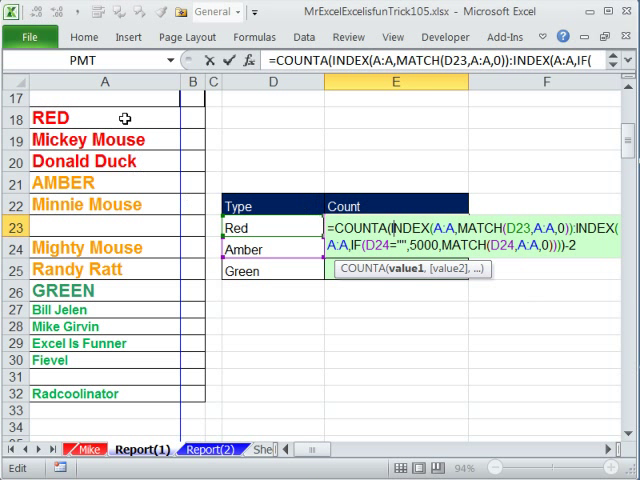
mouse_move(114, 183)
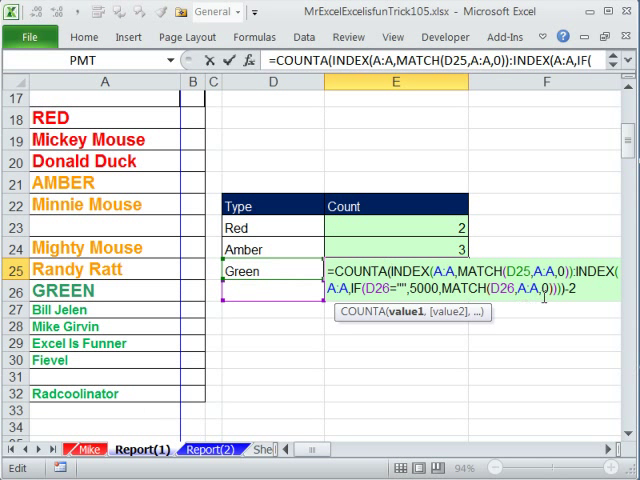
mouse_move(623, 390)
text(IF(D26=""2)
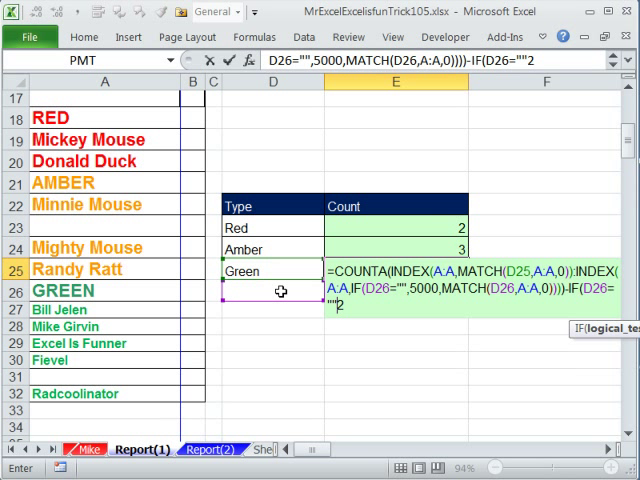
text(,)
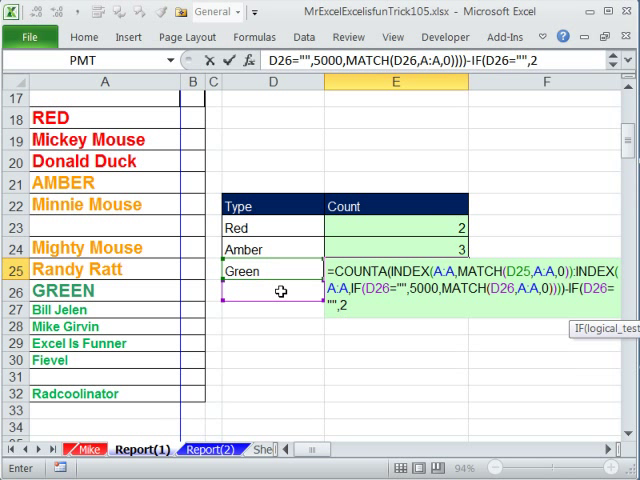
text(1)
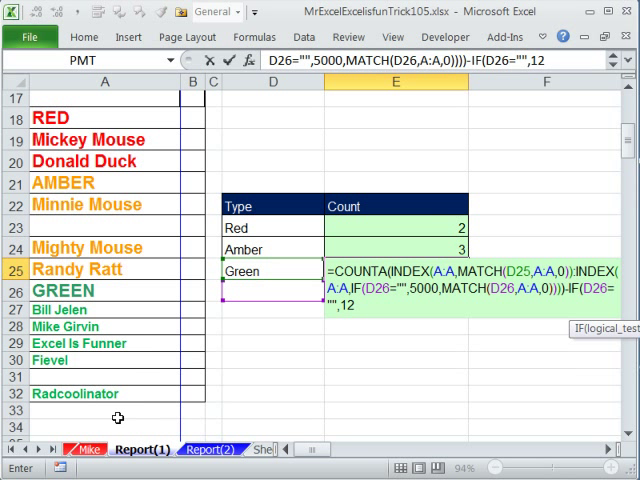
mouse_move(415, 399)
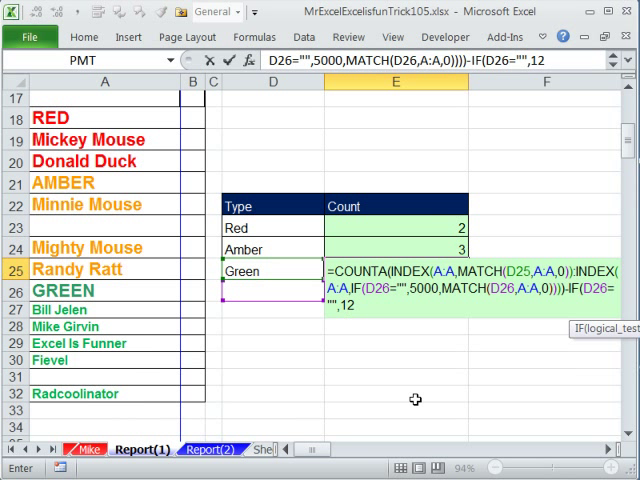
text(,2)
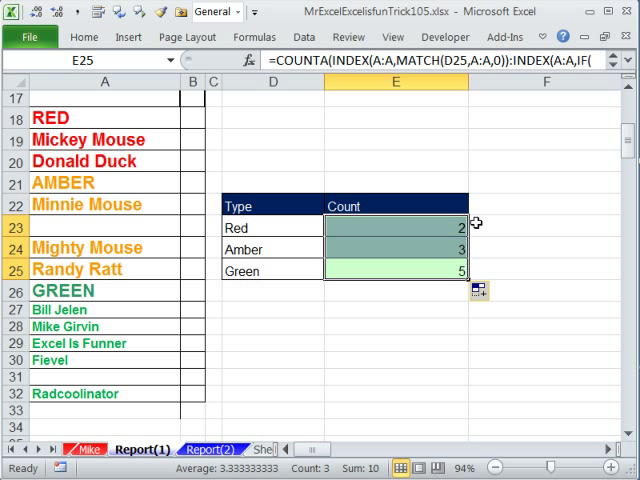
mouse_move(340, 270)
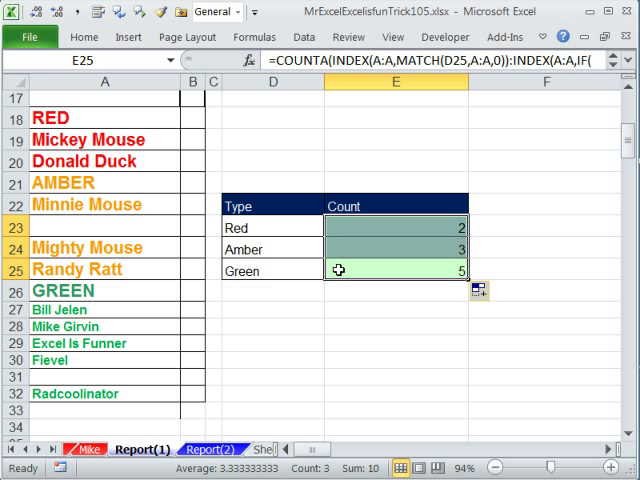
mouse_move(216, 393)
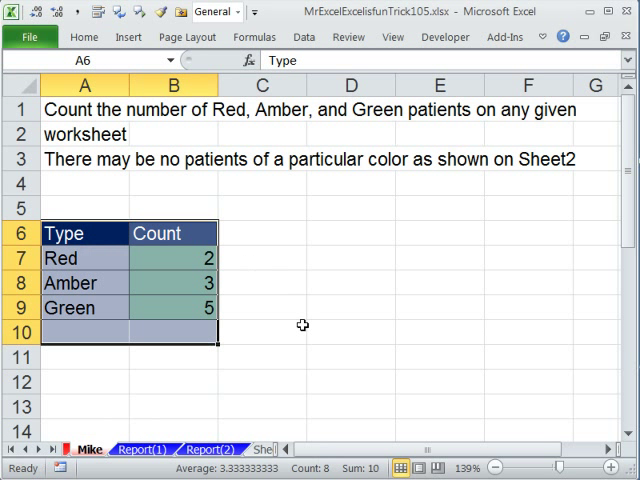
- Switch to Report(2), return to Report(1), and scroll to the GREEN patient list
click(136, 449)
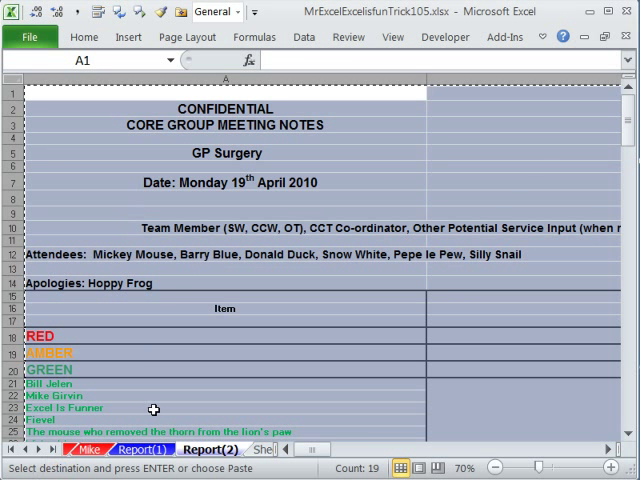
click(17, 81)
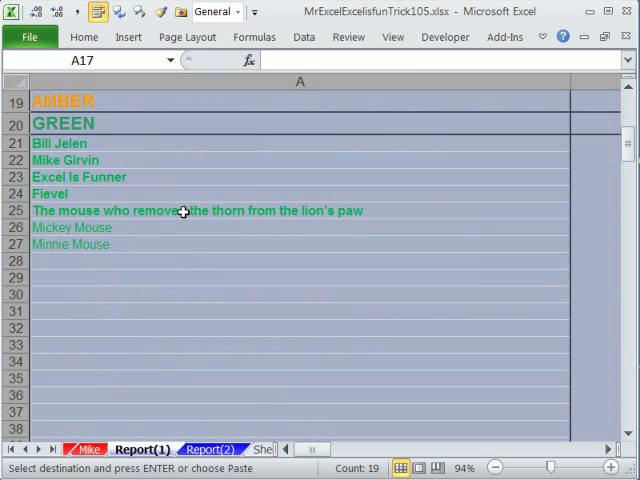
scroll(up, 3)
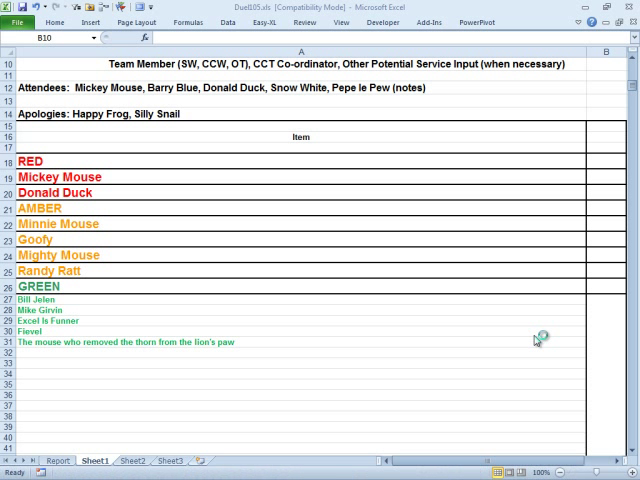
mouse_move(205, 191)
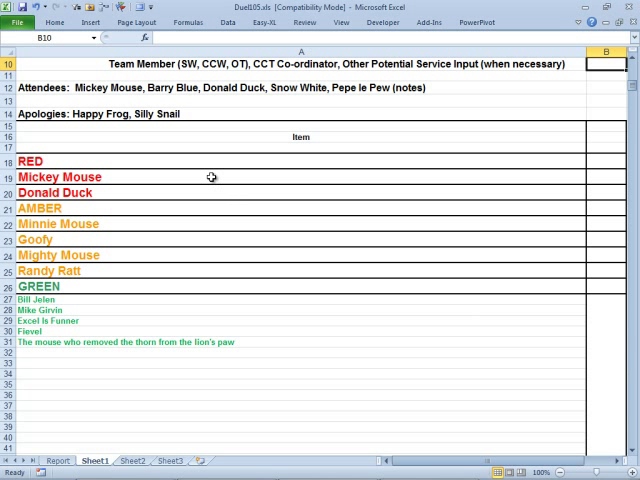
click(60, 177)
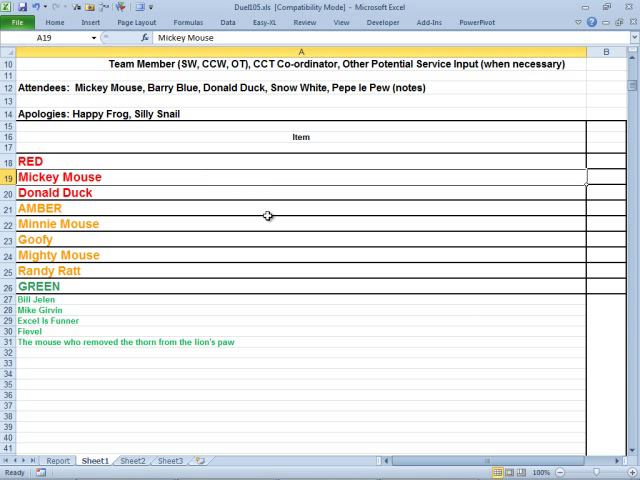
key(Alt+F11)
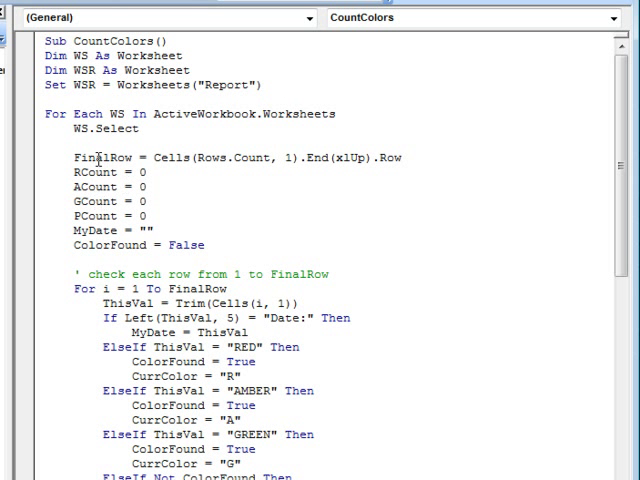
mouse_move(127, 128)
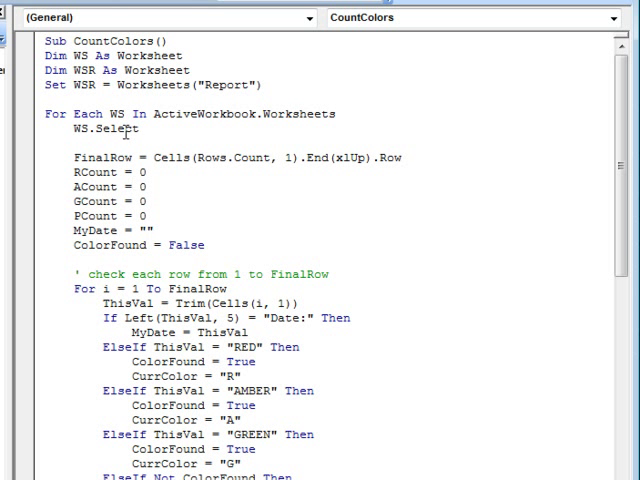
mouse_move(8, 170)
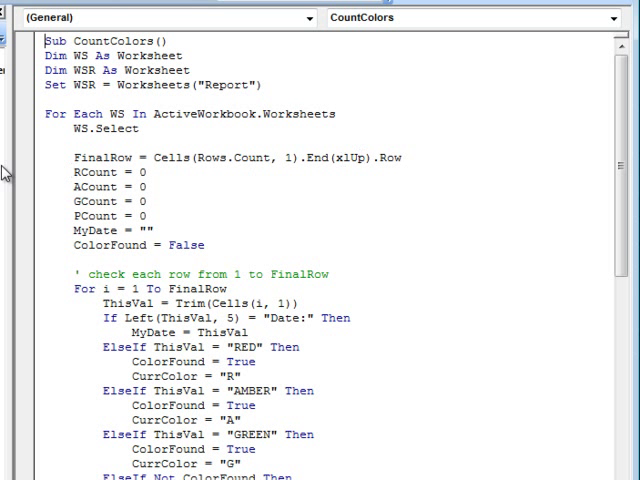
scroll(down, 3)
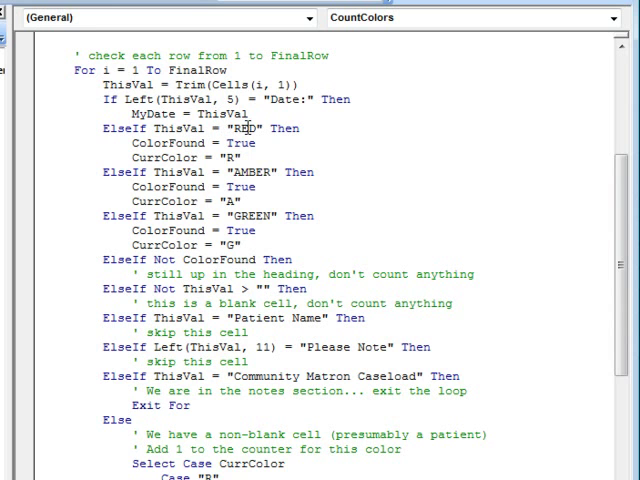
mouse_move(245, 228)
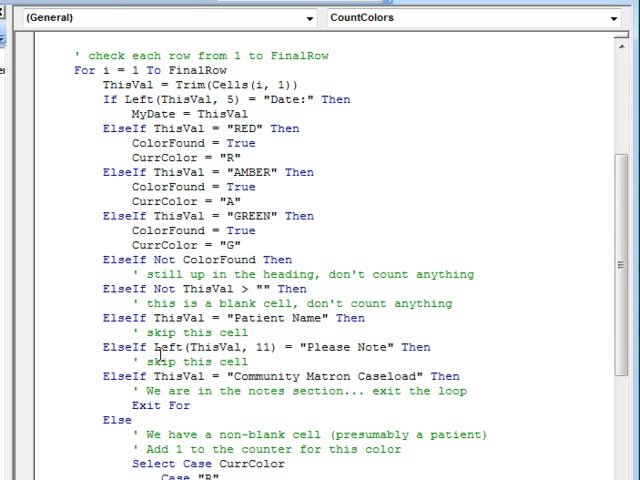
scroll(down, 3)
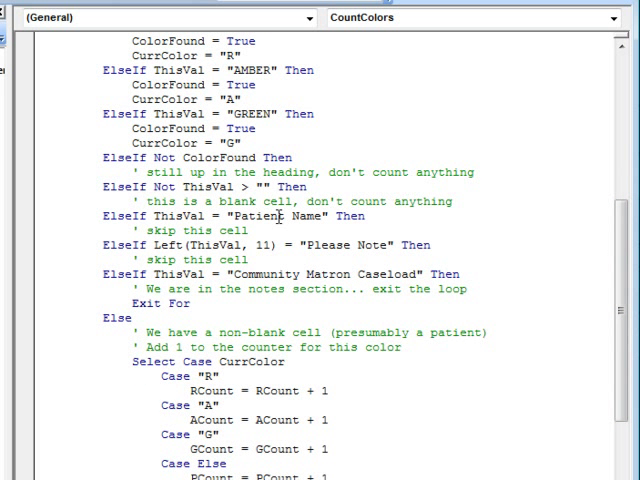
mouse_move(406, 245)
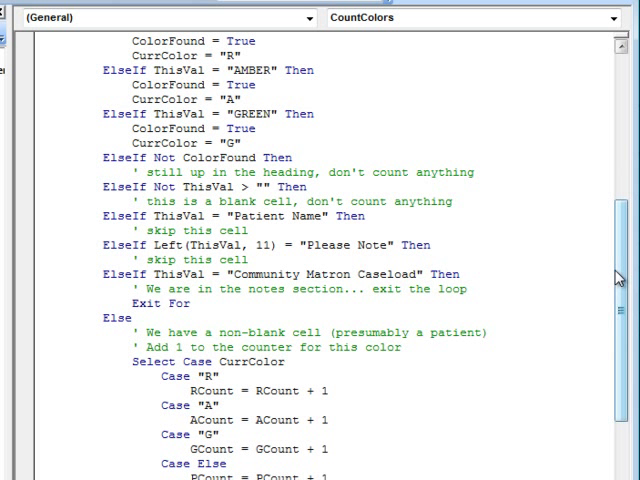
scroll(down, 3)
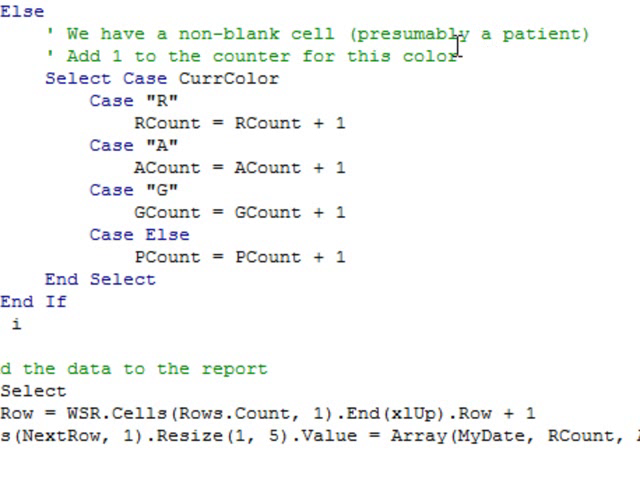
mouse_move(200, 95)
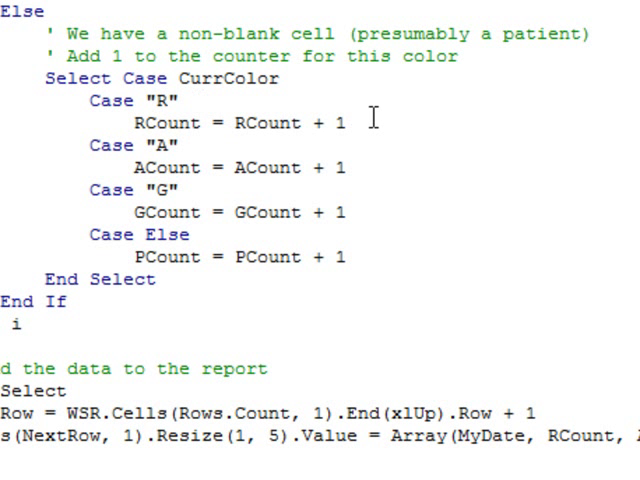
mouse_move(260, 212)
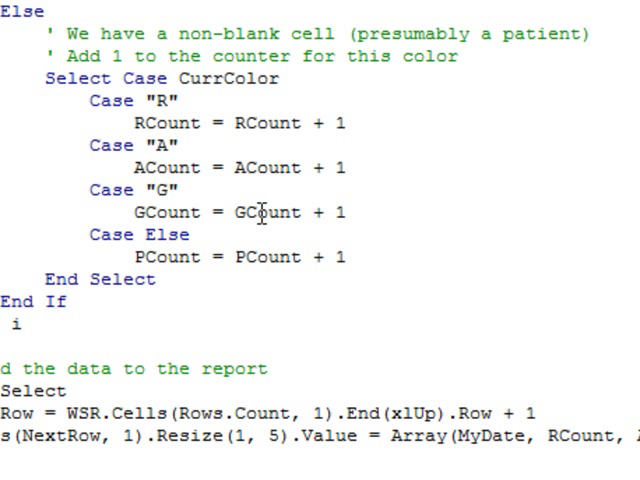
mouse_move(252, 256)
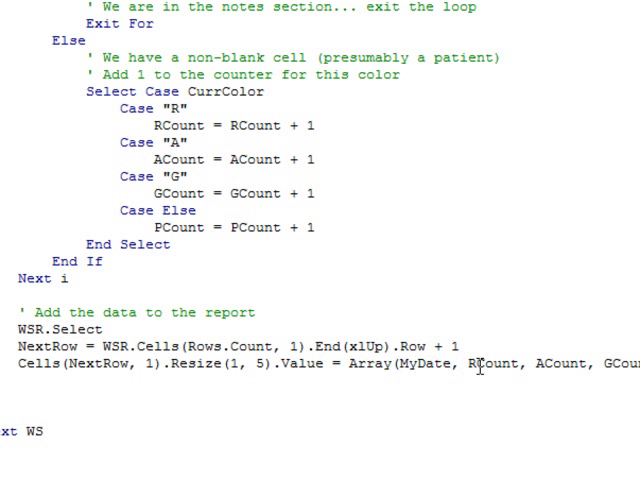
mouse_move(306, 408)
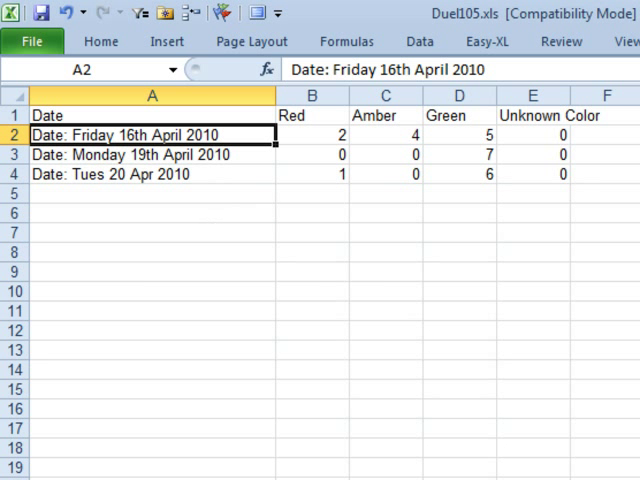
mouse_move(340, 152)
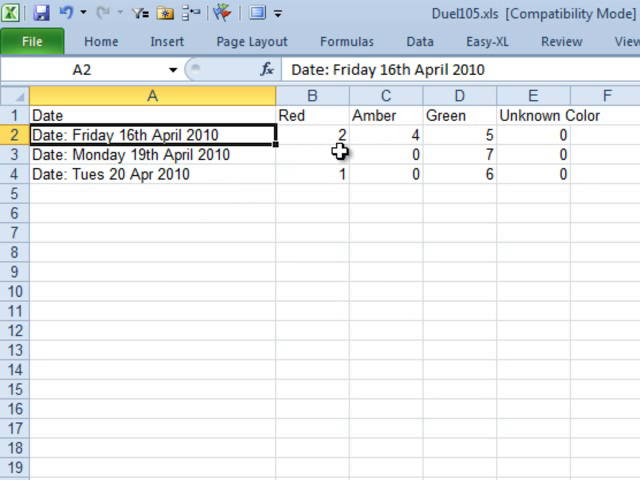
mouse_move(340, 155)
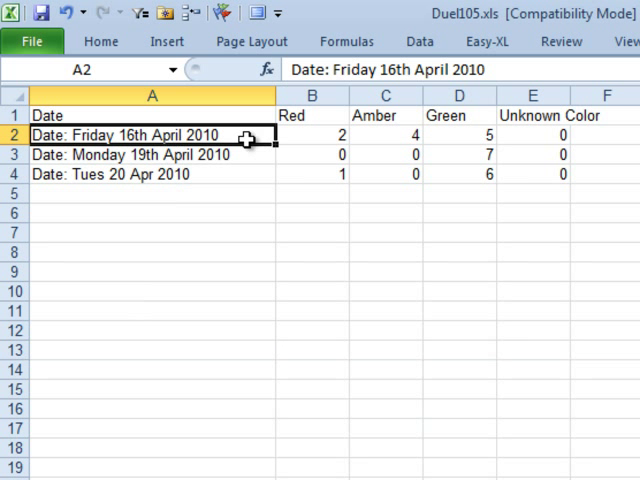
- Highlight the per-date Red, Amber, Green and Unknown Color counts in A2:E4
key(Delete)
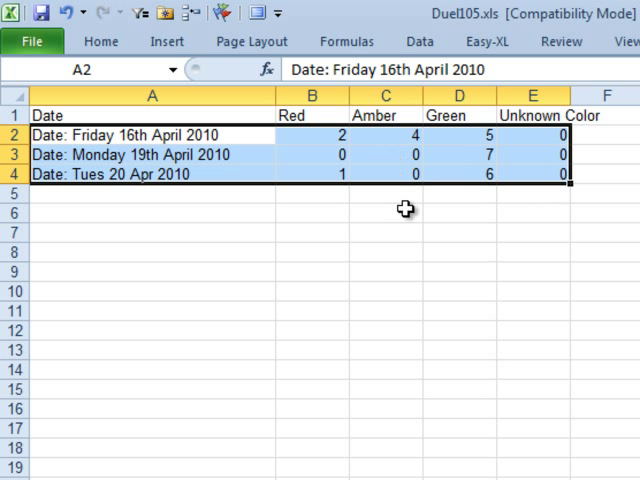
mouse_move(451, 232)
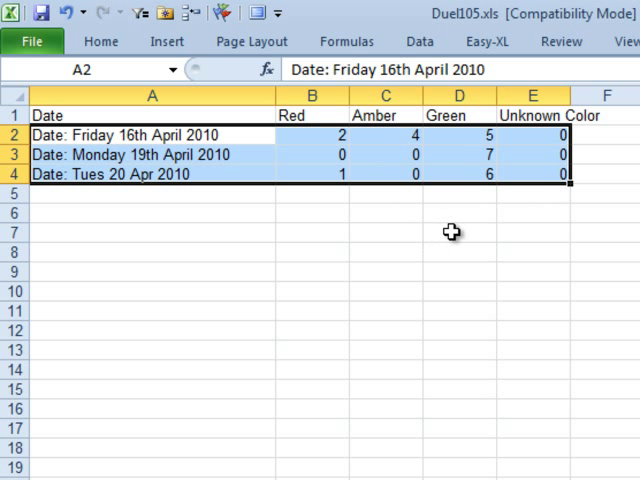